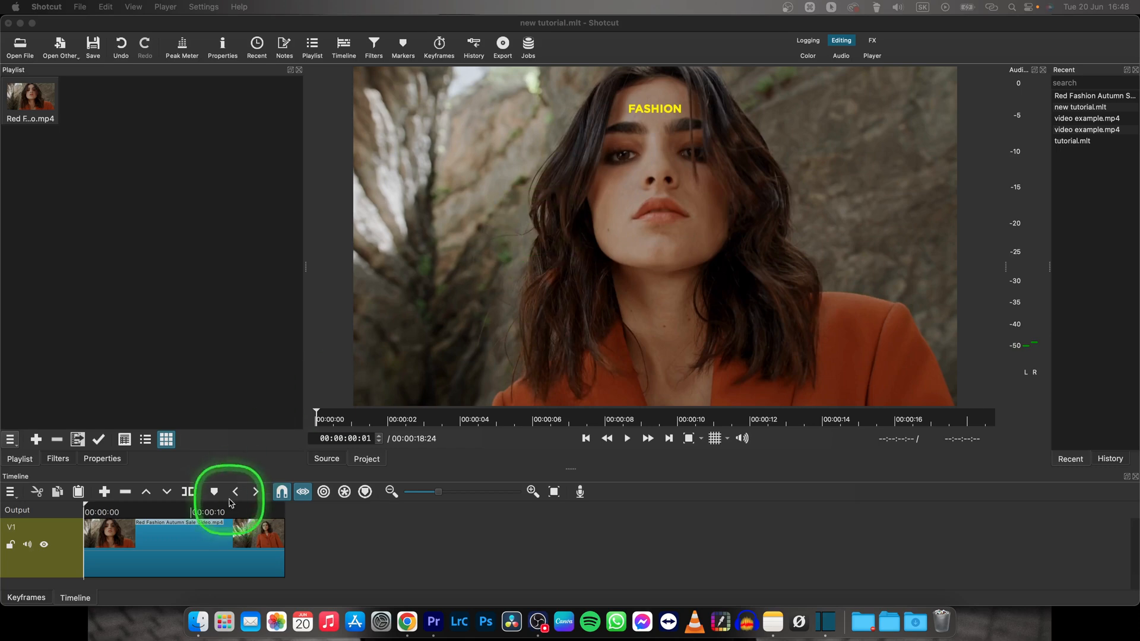
Briefly preview the fashion clip and pause it again.
{"action": "key", "text": "space"}
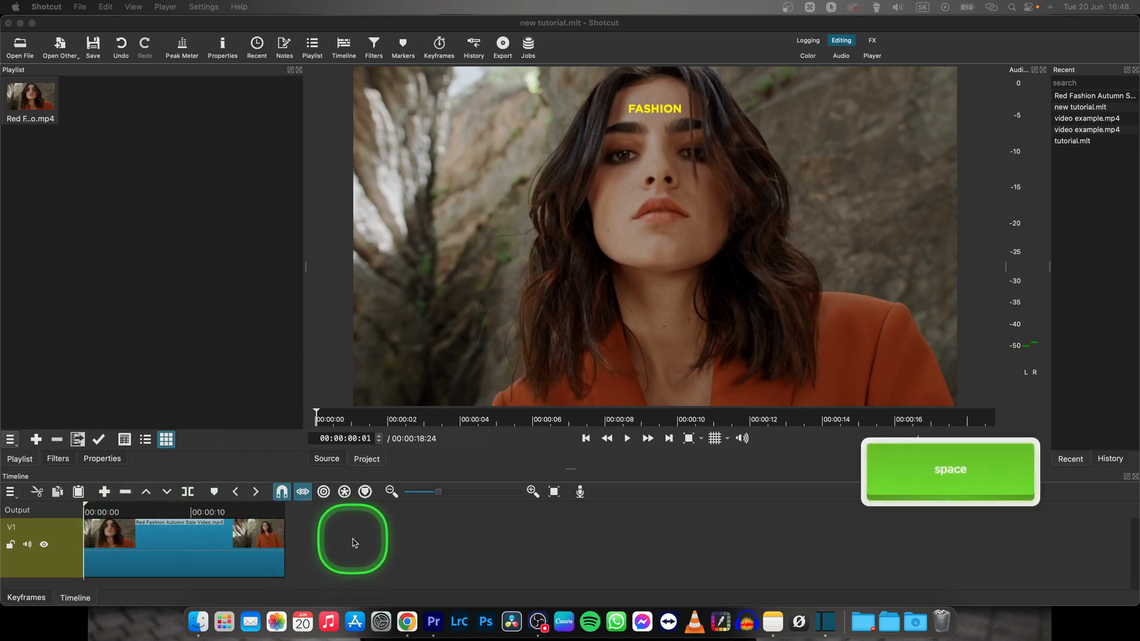
{"action": "key", "text": "space"}
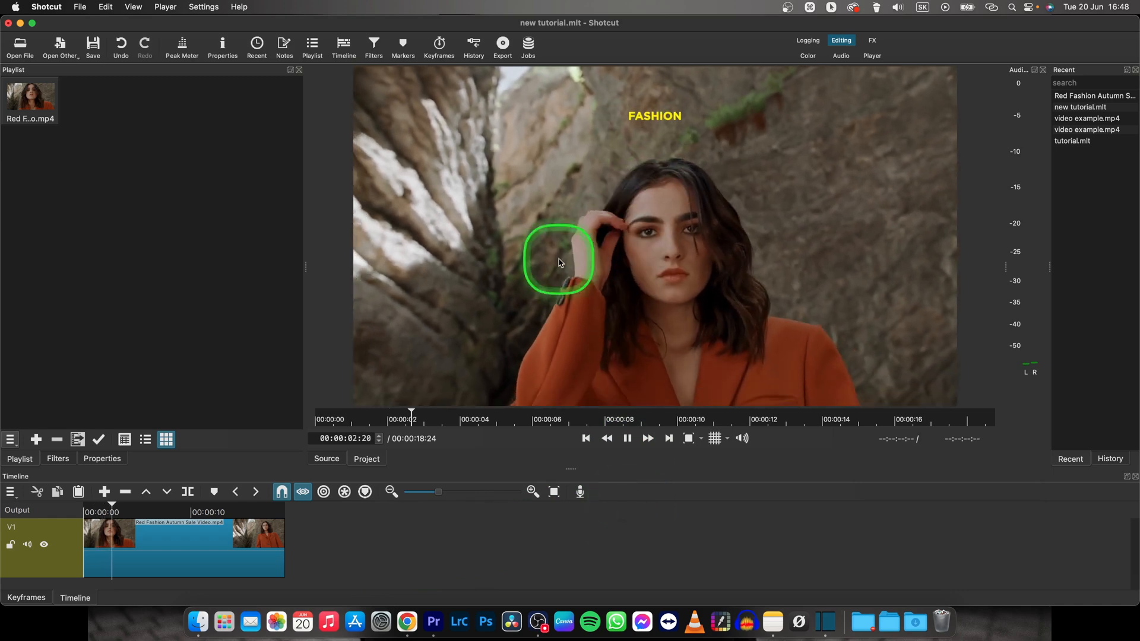
{"action": "left_click", "coordinate": [626, 438]}
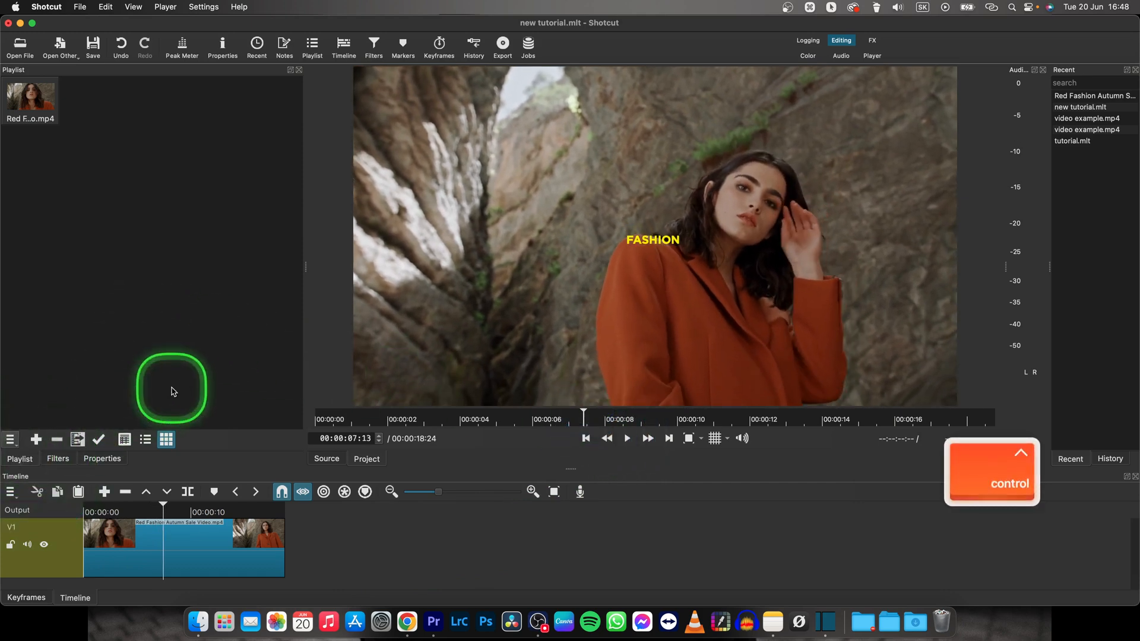
Switch to the Finder clips folder and bring music.m4a into the playlist.
{"action": "key", "text": "cmd+tab"}
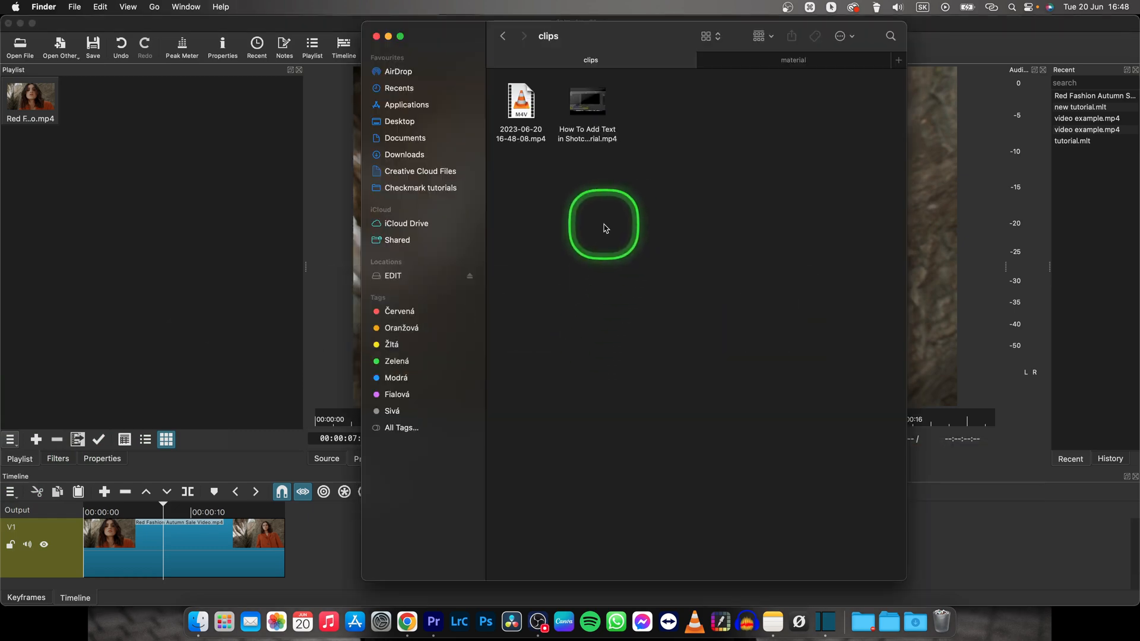
{"action": "left_click", "coordinate": [792, 60]}
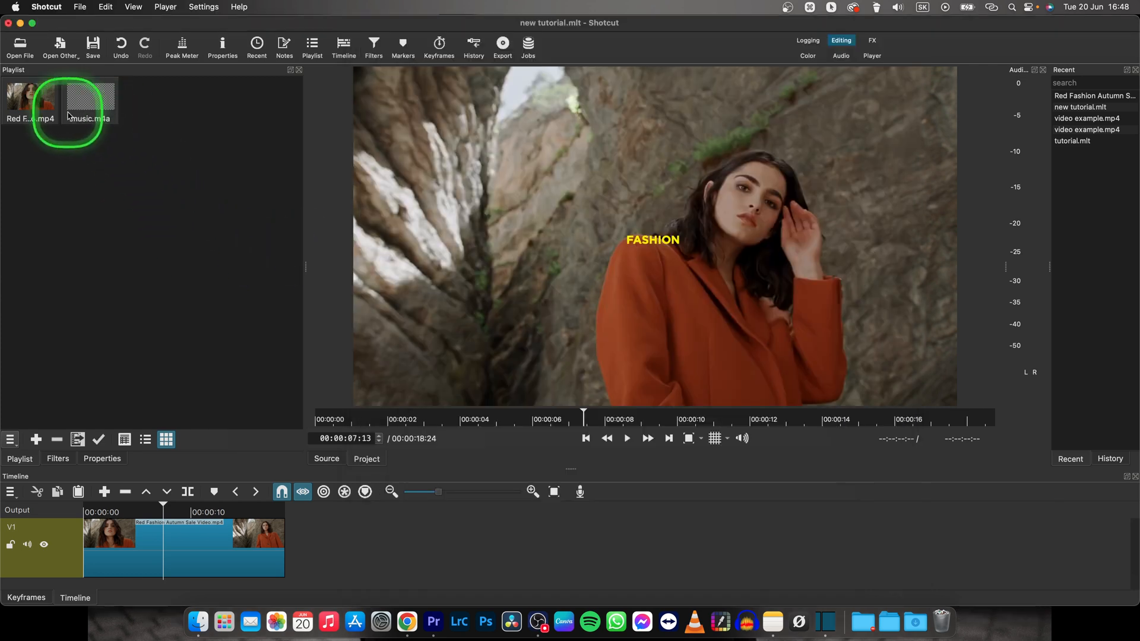
{"action": "left_click", "coordinate": [89, 95]}
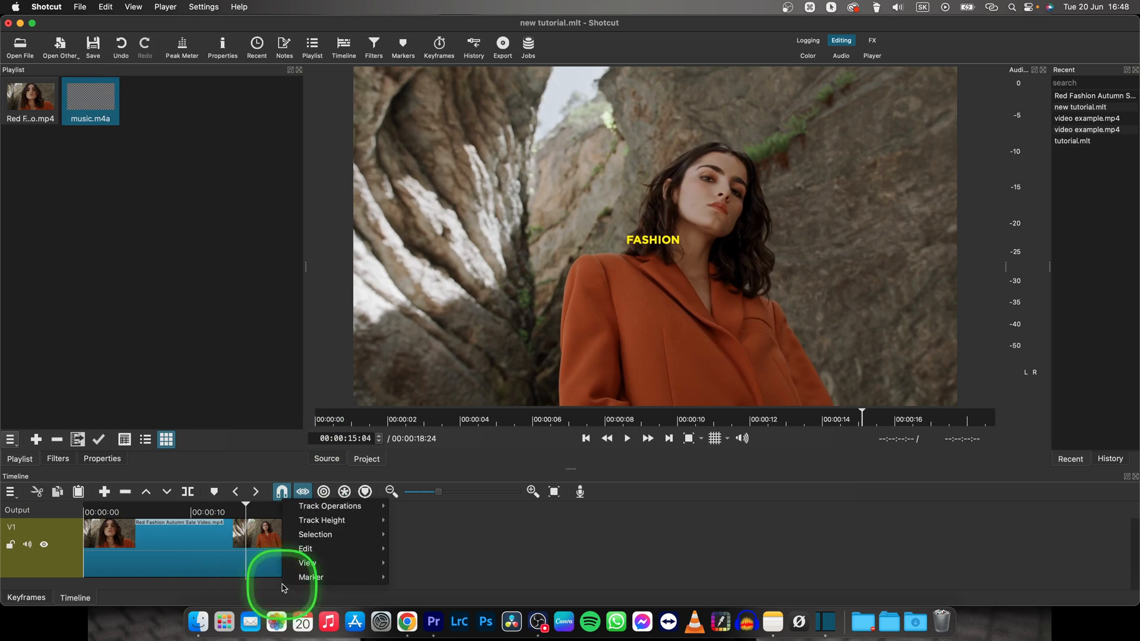
Add a new audio track A1 via the timeline's Track Operations.
{"action": "left_click", "coordinate": [329, 506]}
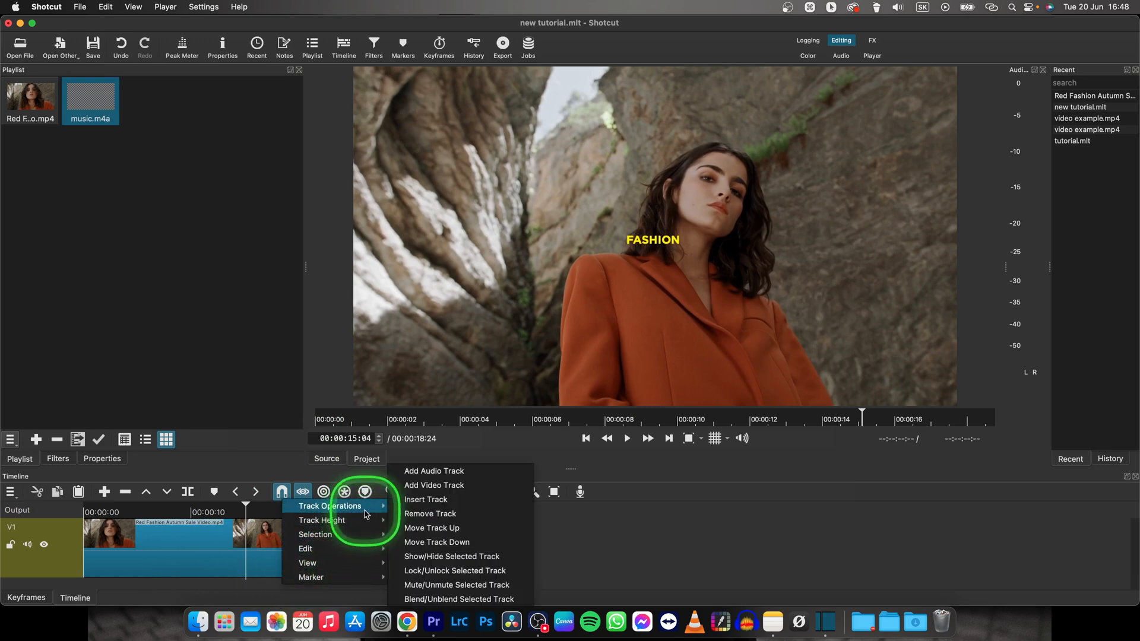
{"action": "mouse_move", "coordinate": [461, 472]}
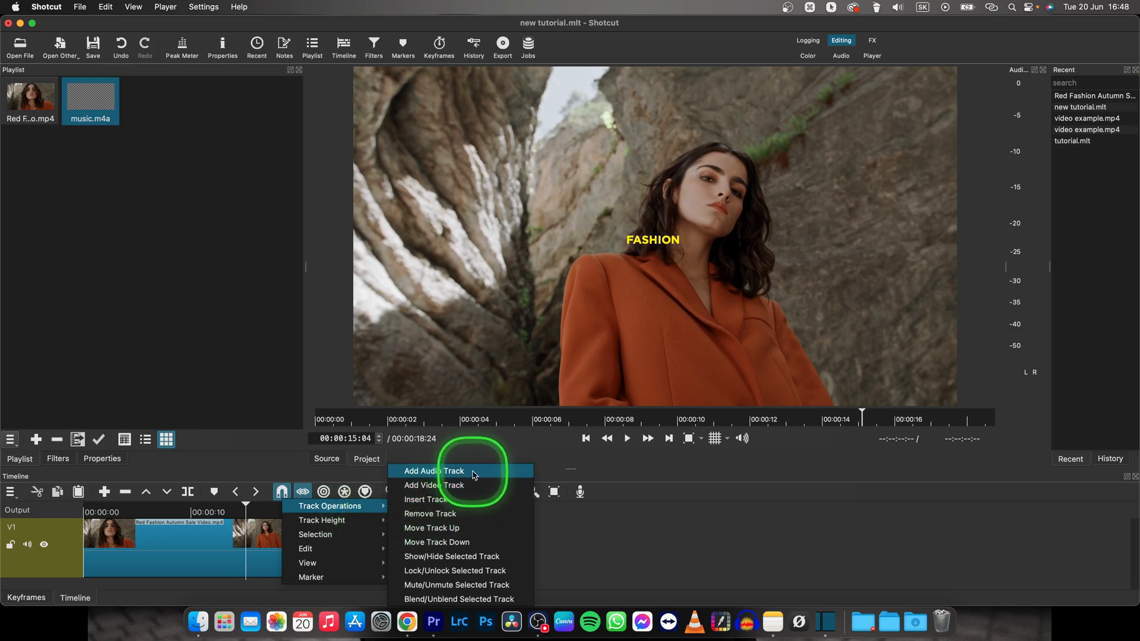
{"action": "left_click", "coordinate": [433, 472]}
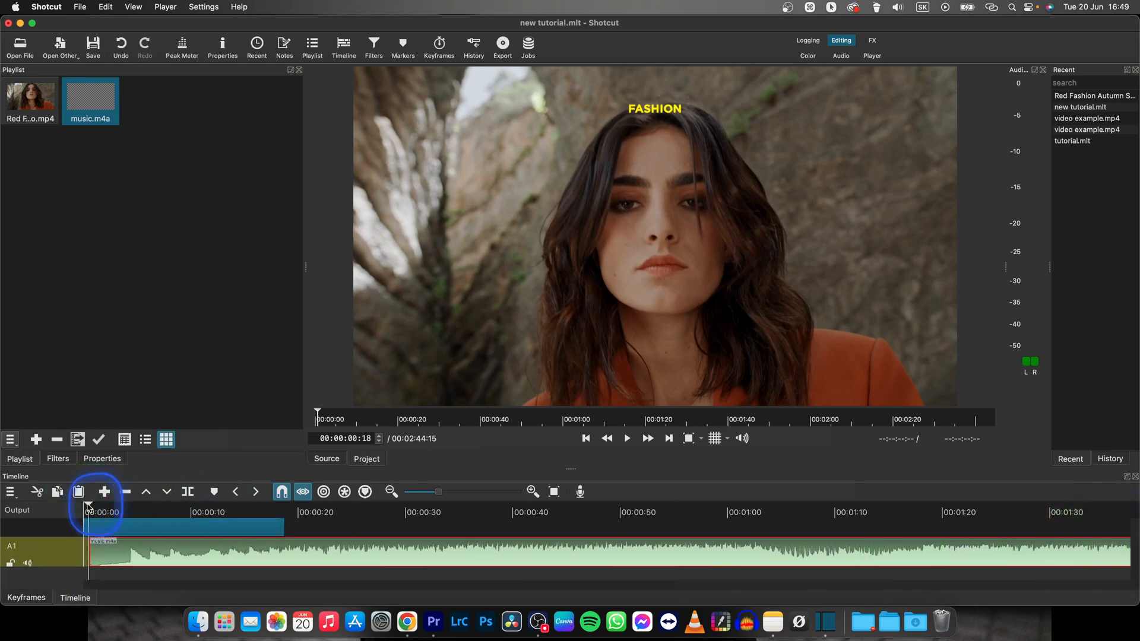
Return the playhead to the project start to play the music under the video.
{"action": "left_click", "coordinate": [350, 512]}
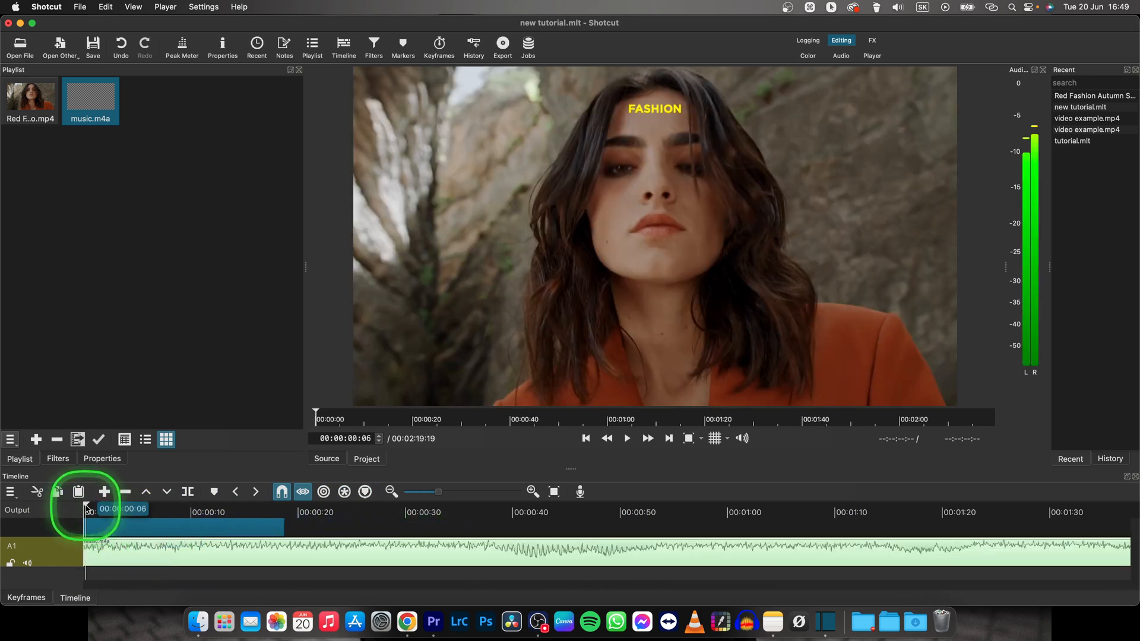
{"action": "key", "text": "space"}
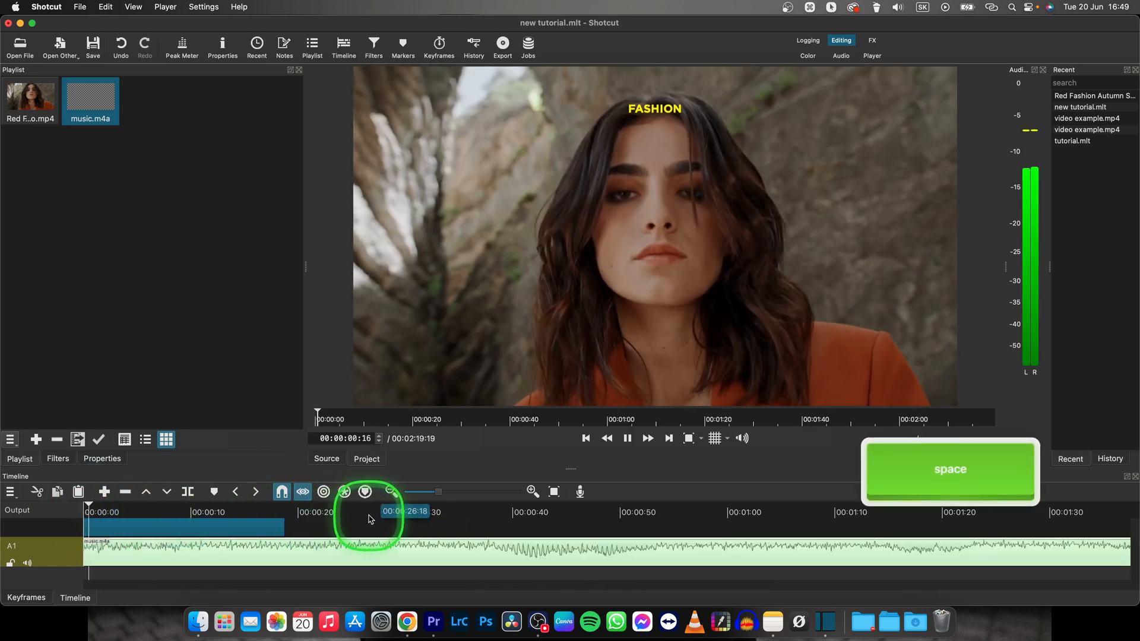
{"action": "key", "text": "space"}
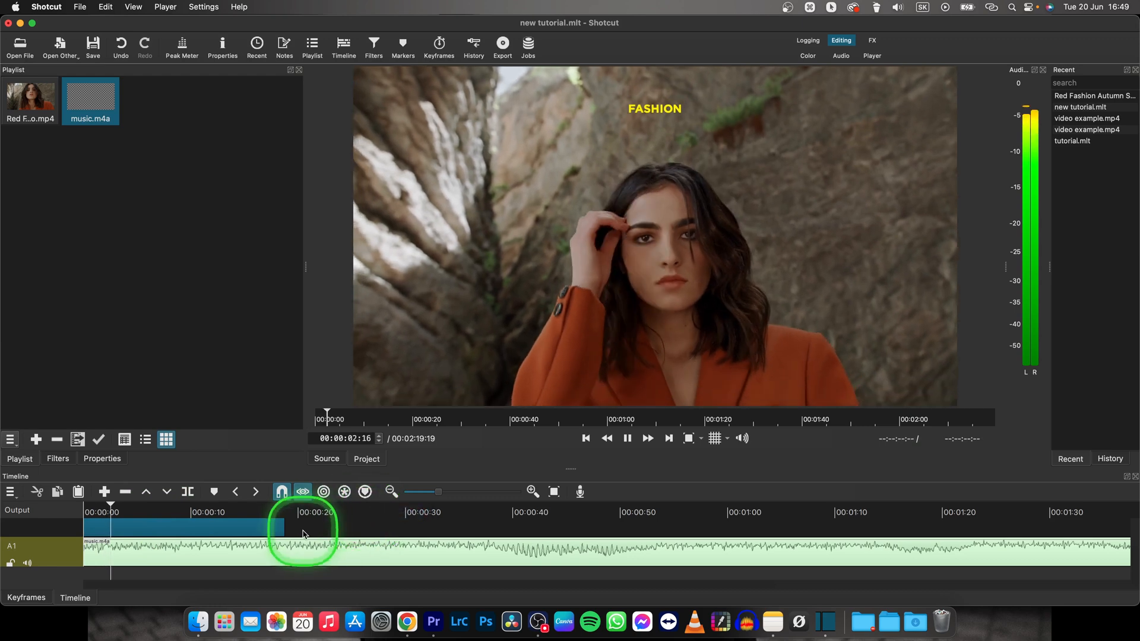
{"action": "key", "text": "space"}
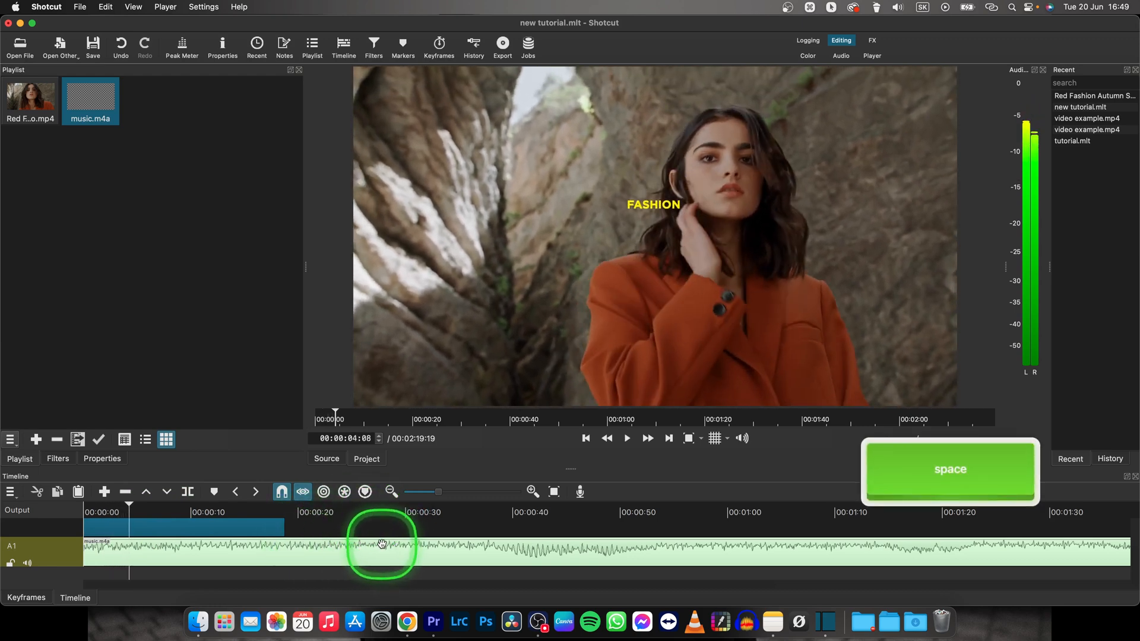